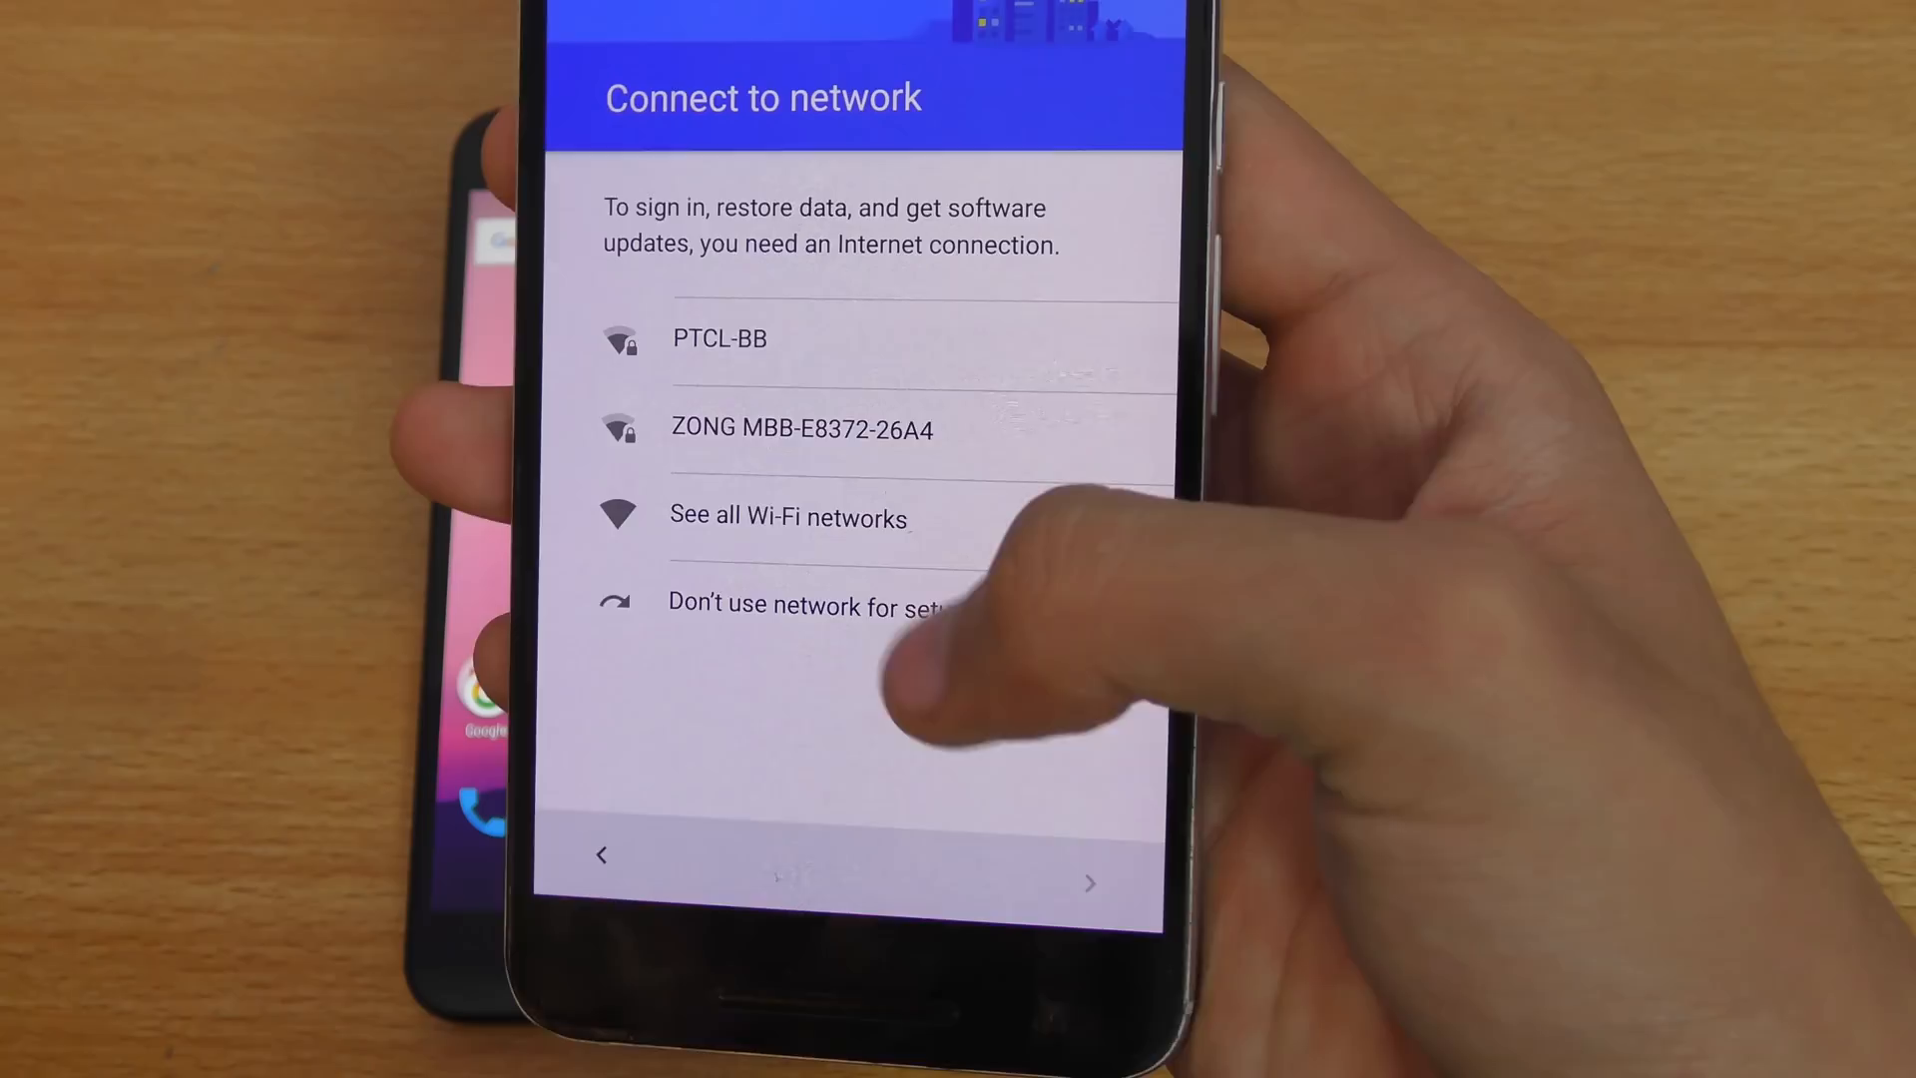
- Skip Wi-Fi by choosing 'Don't use network for setup' and finish setup
click(812, 605)
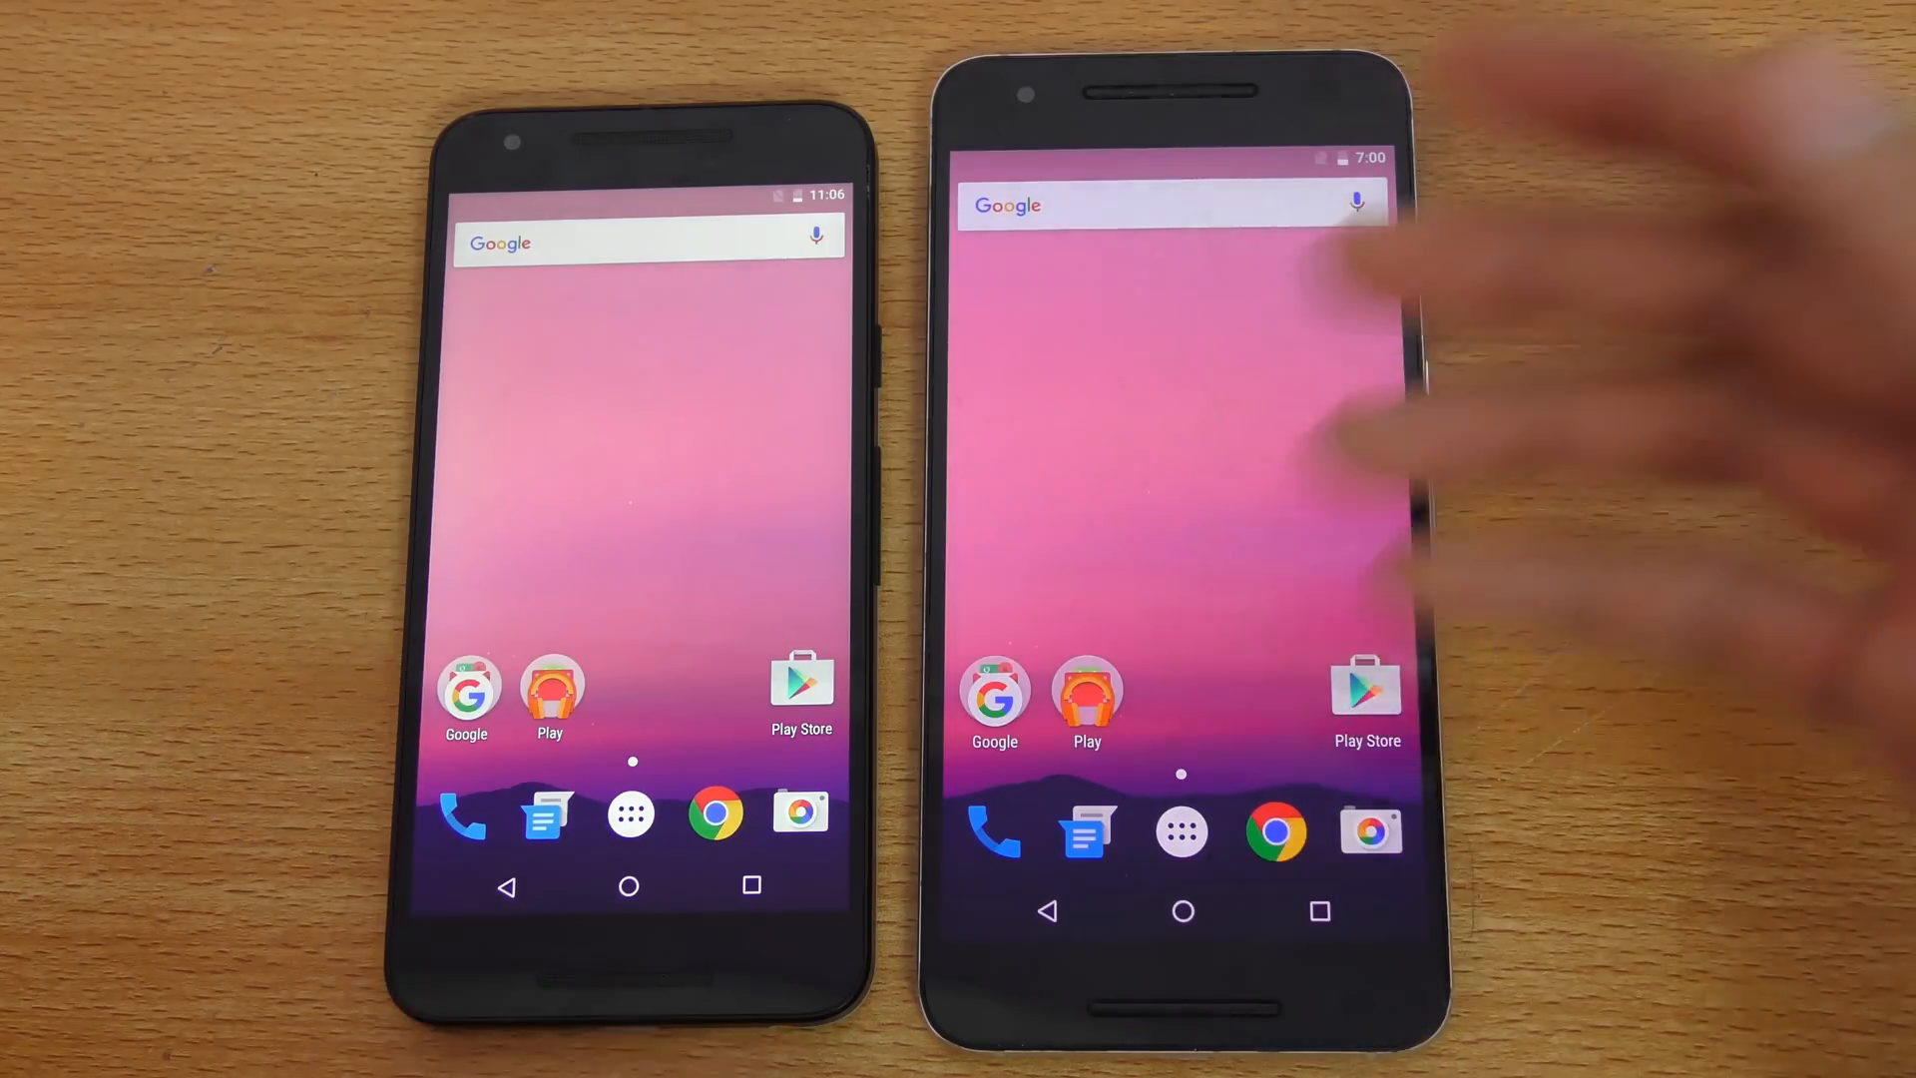
click(1319, 911)
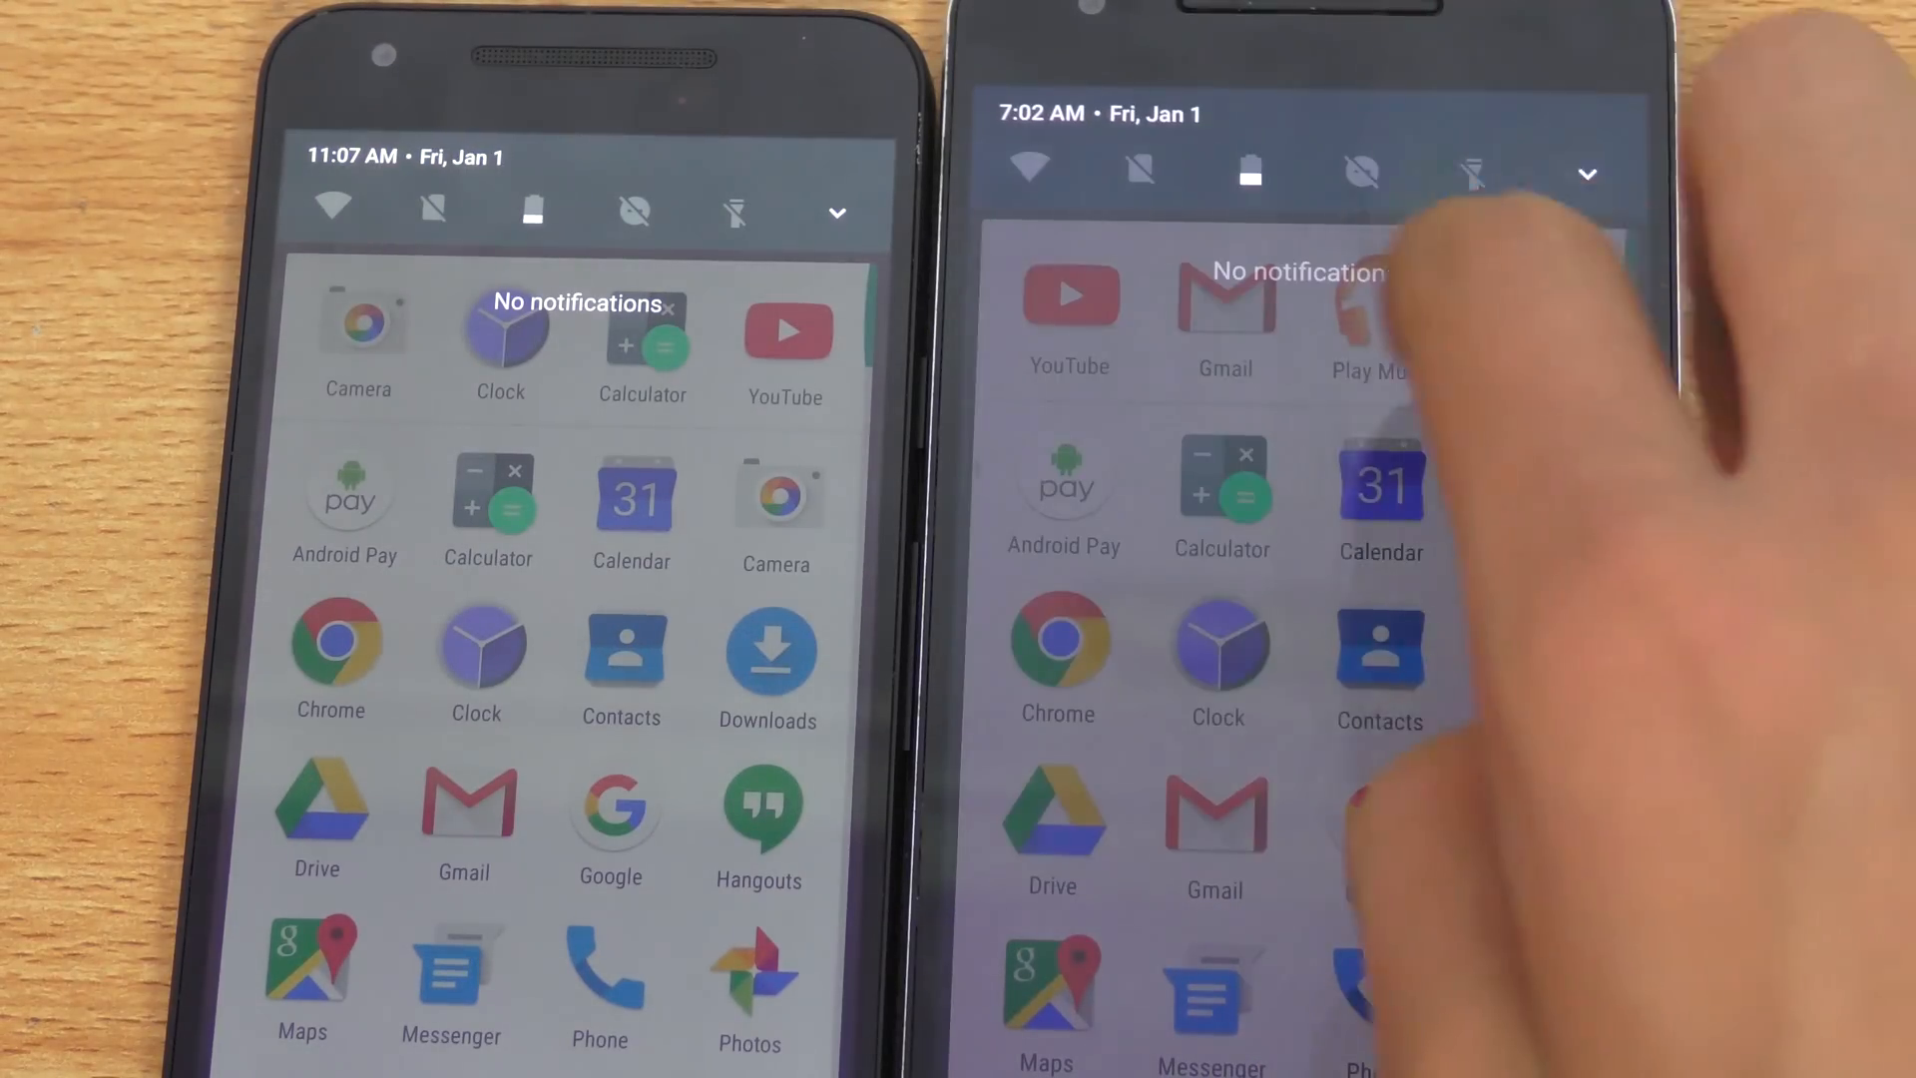
mouse_move(1467, 490)
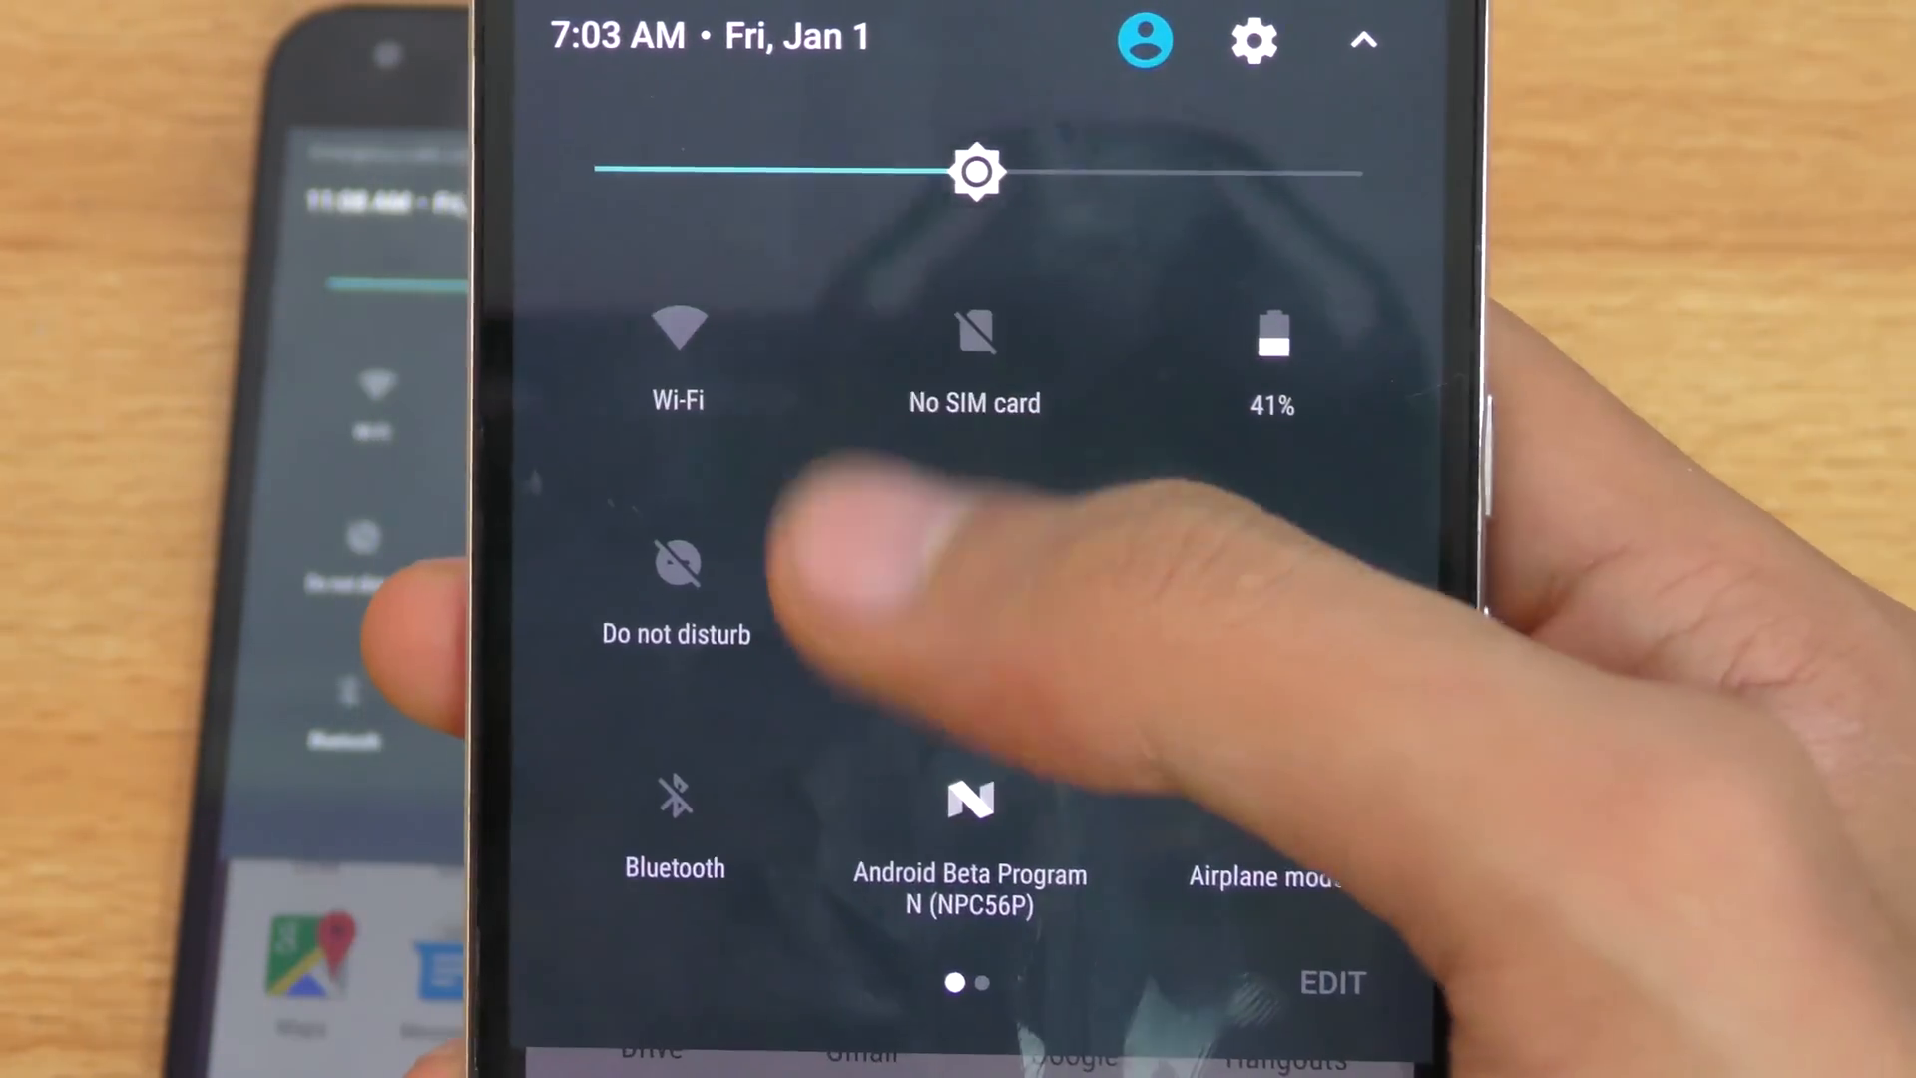
- Go from the expanded quick settings panel to the main Settings list via the gear icon
click(677, 575)
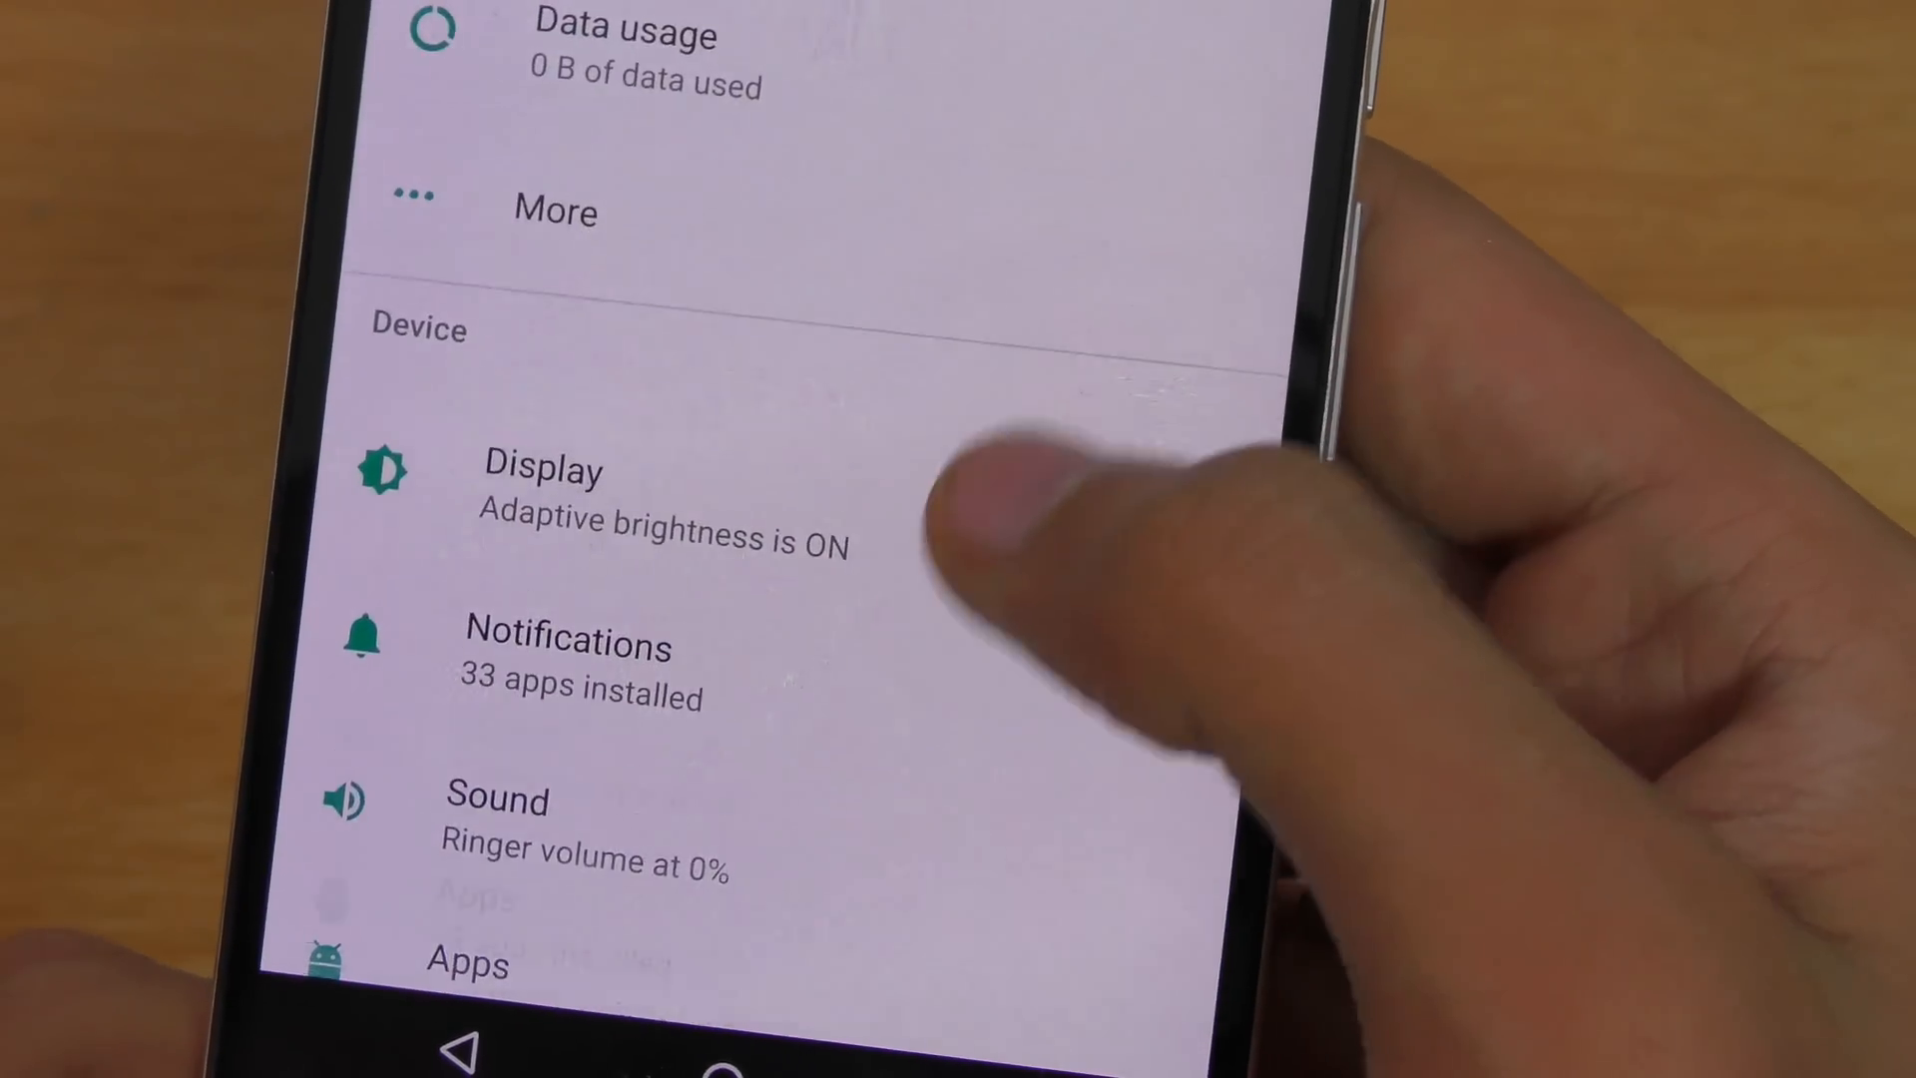
scroll(up, 3)
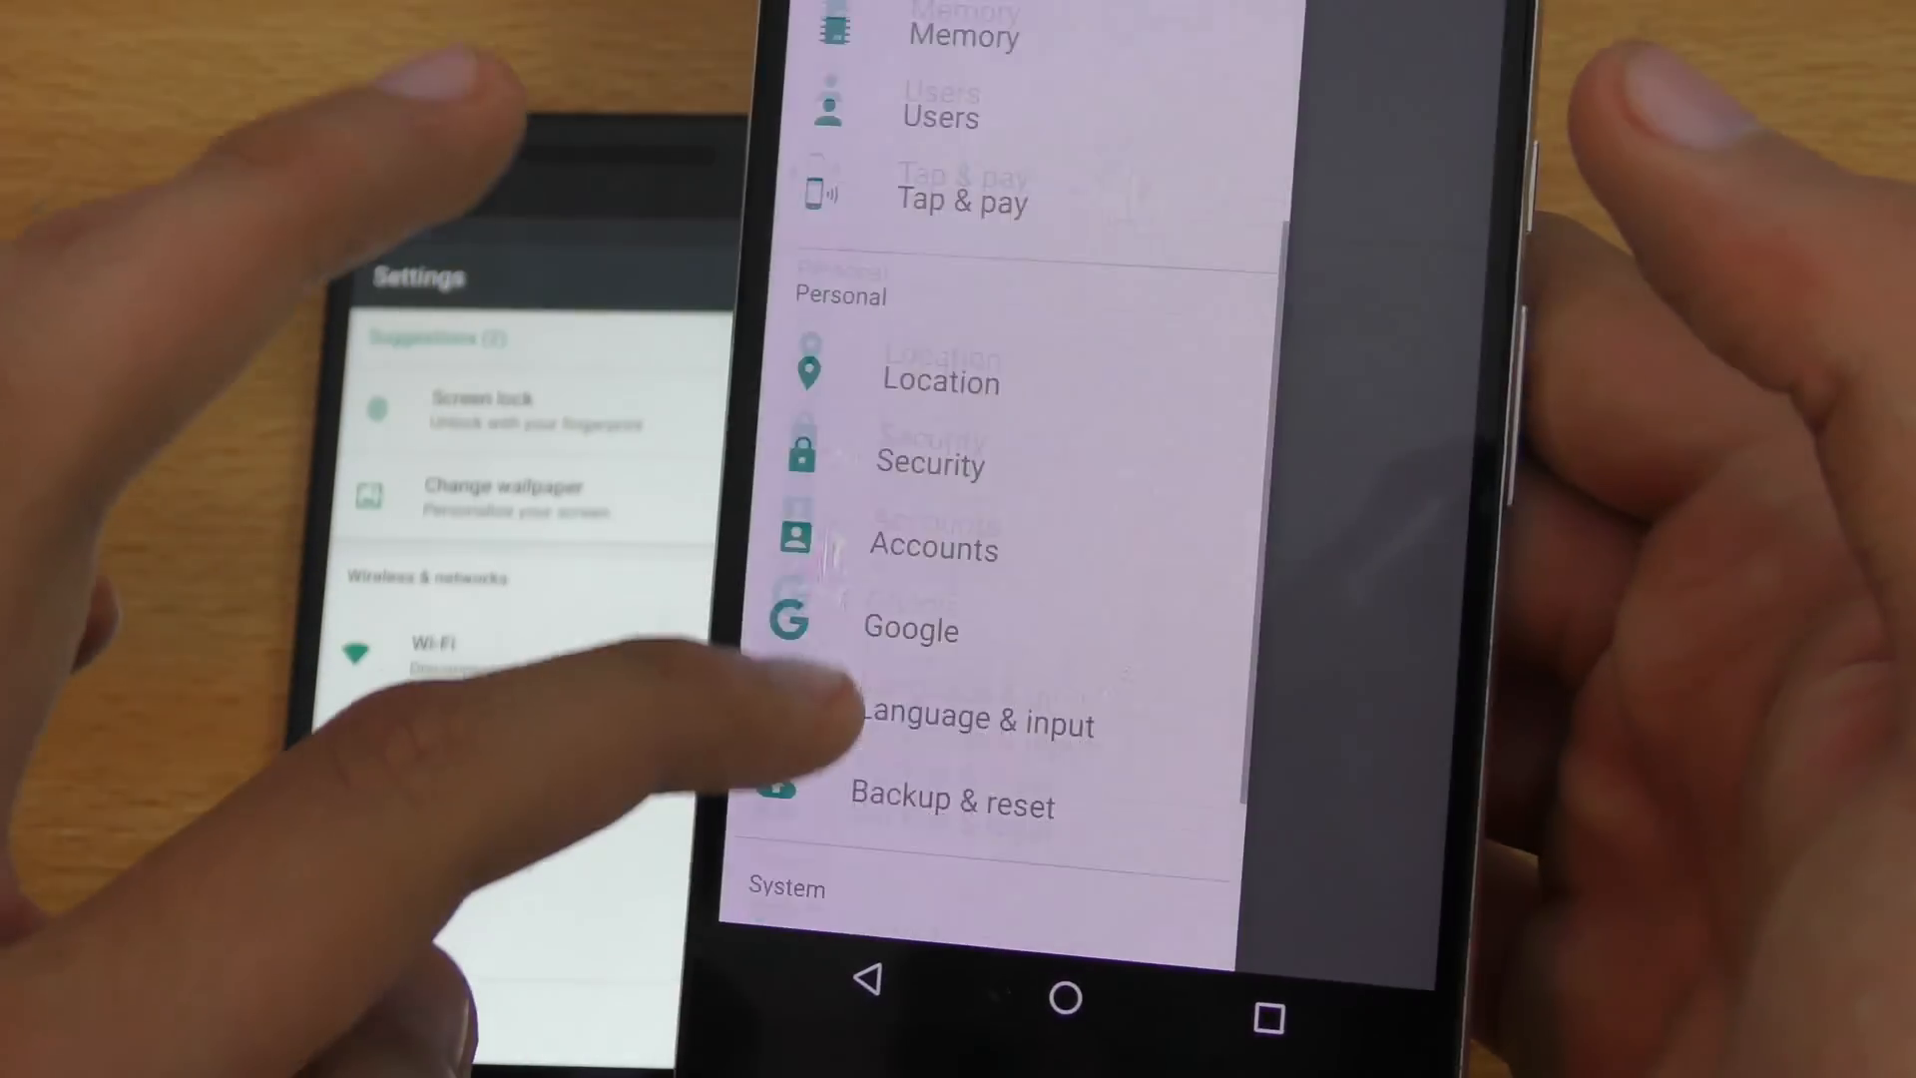
scroll(up, 3)
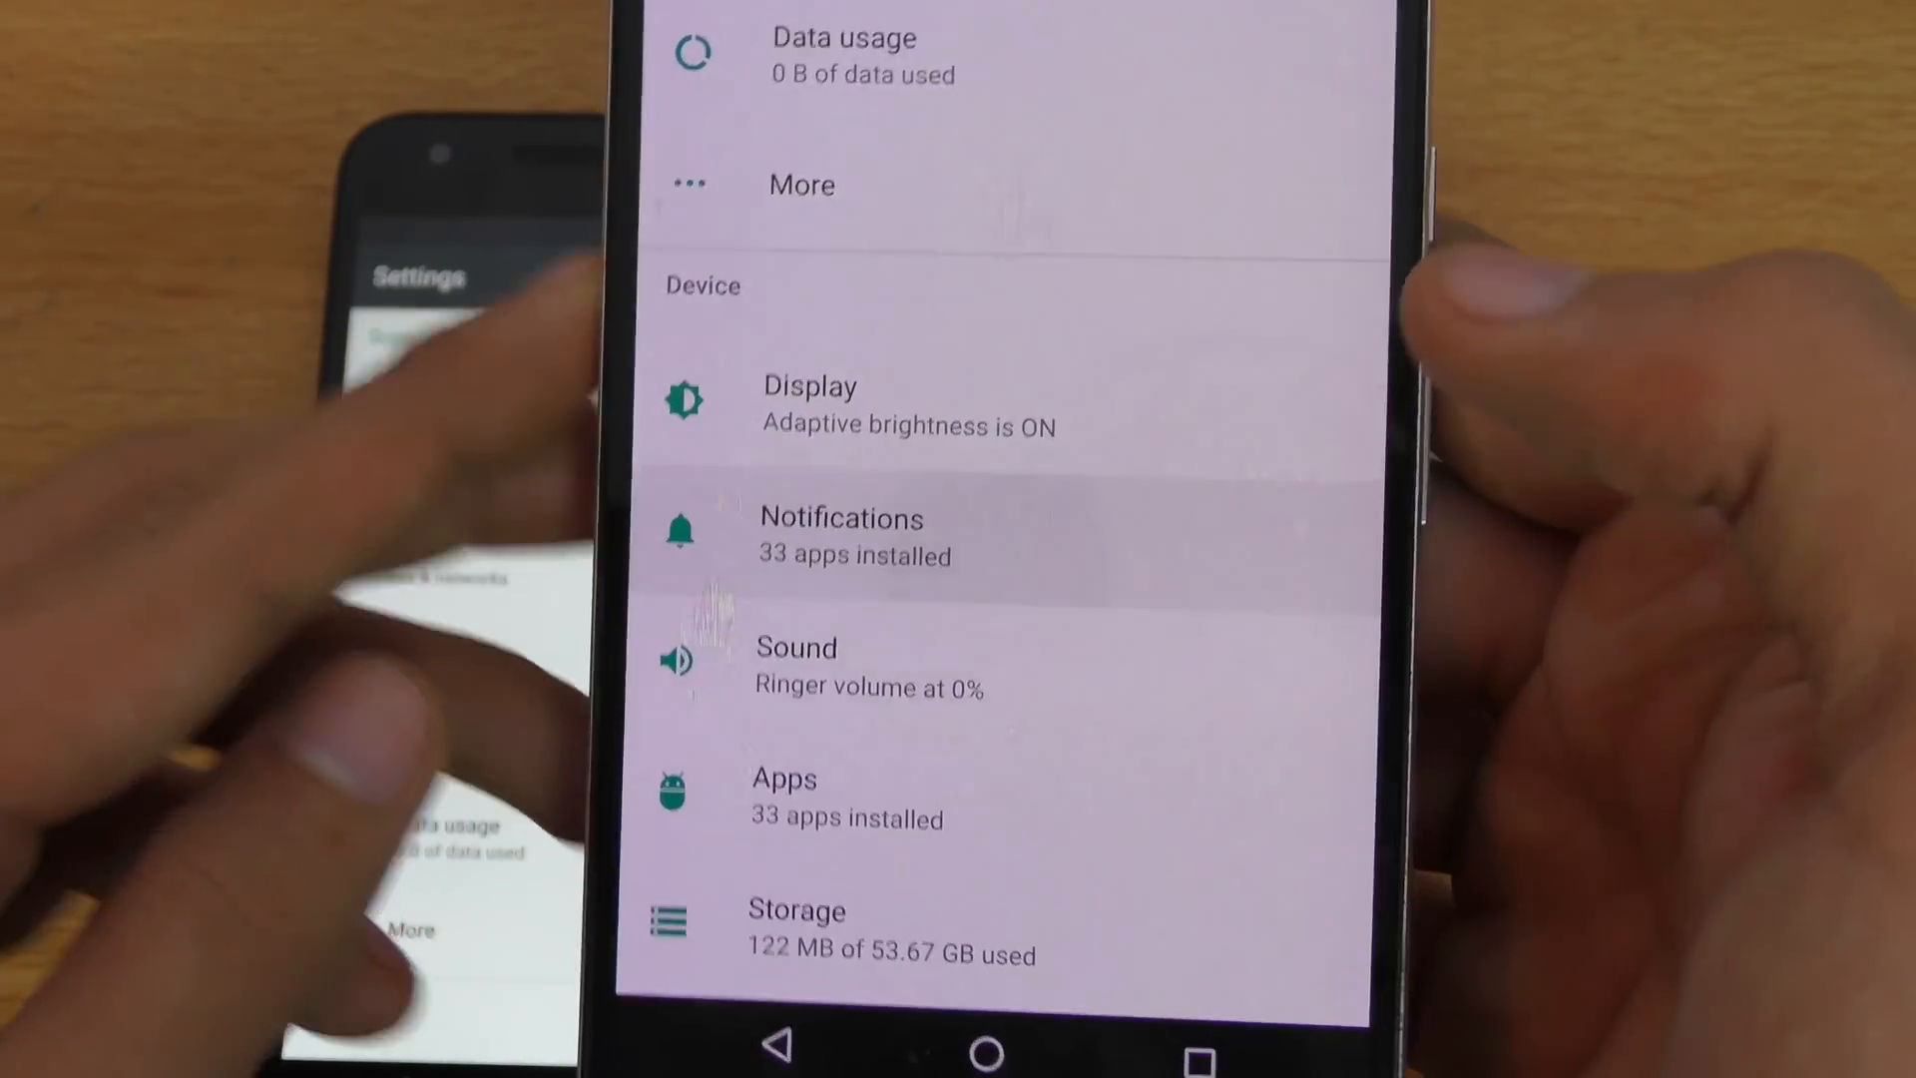
scroll(down, 3)
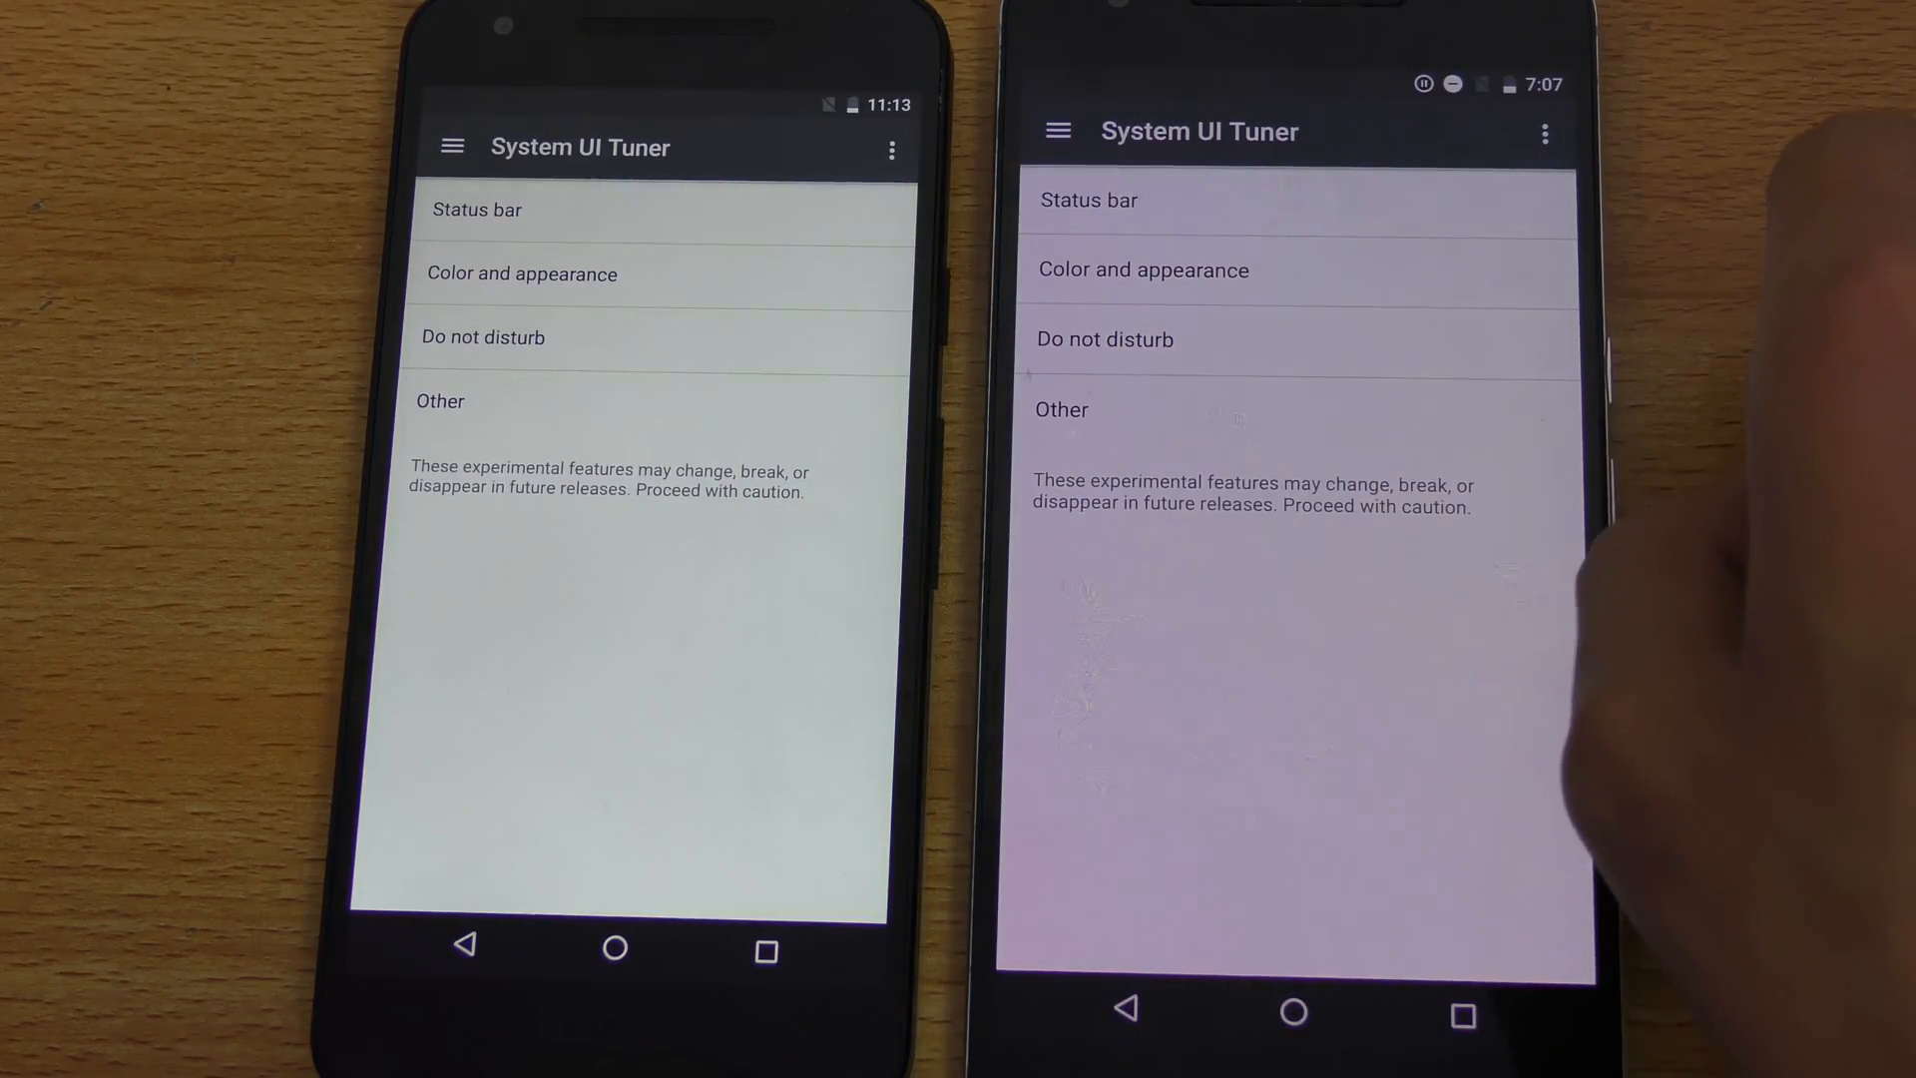
- Reach the Night mode options inside System UI Tuner's Color and appearance section
click(1144, 269)
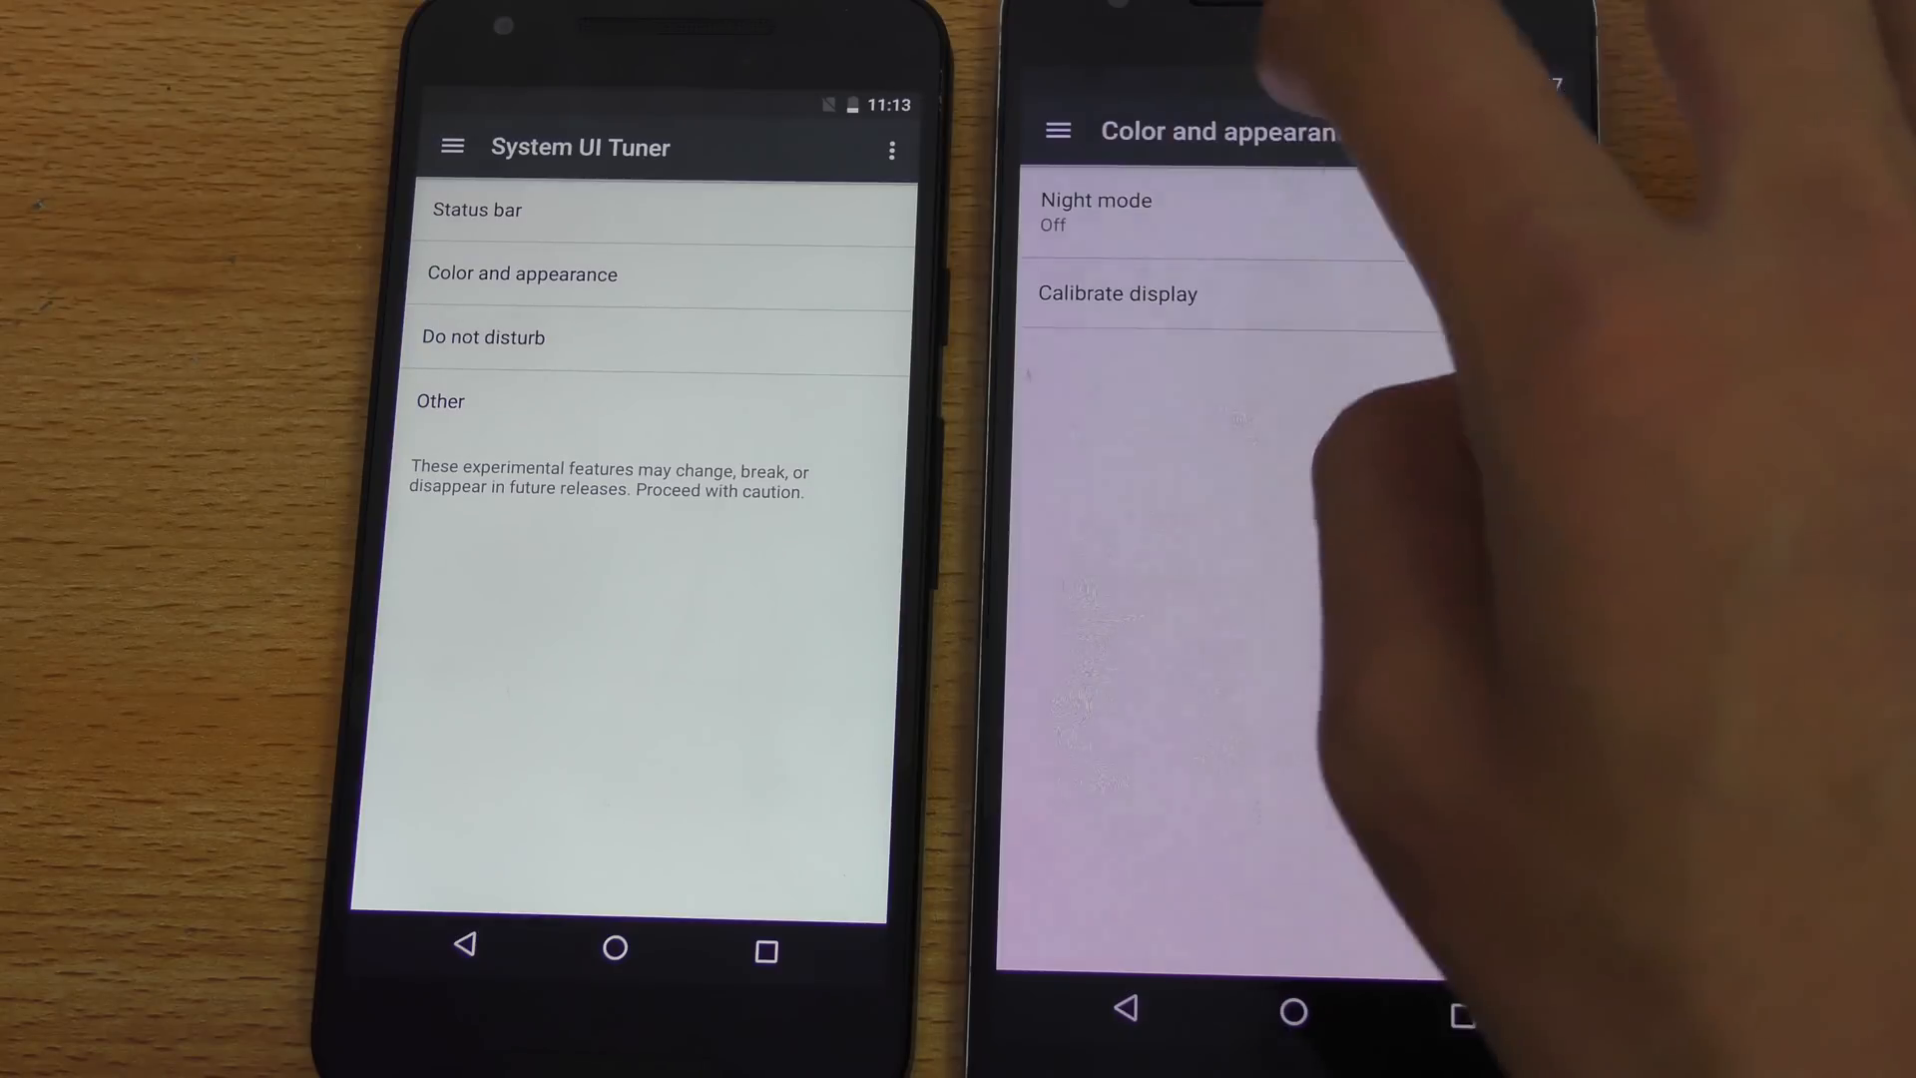
click(521, 274)
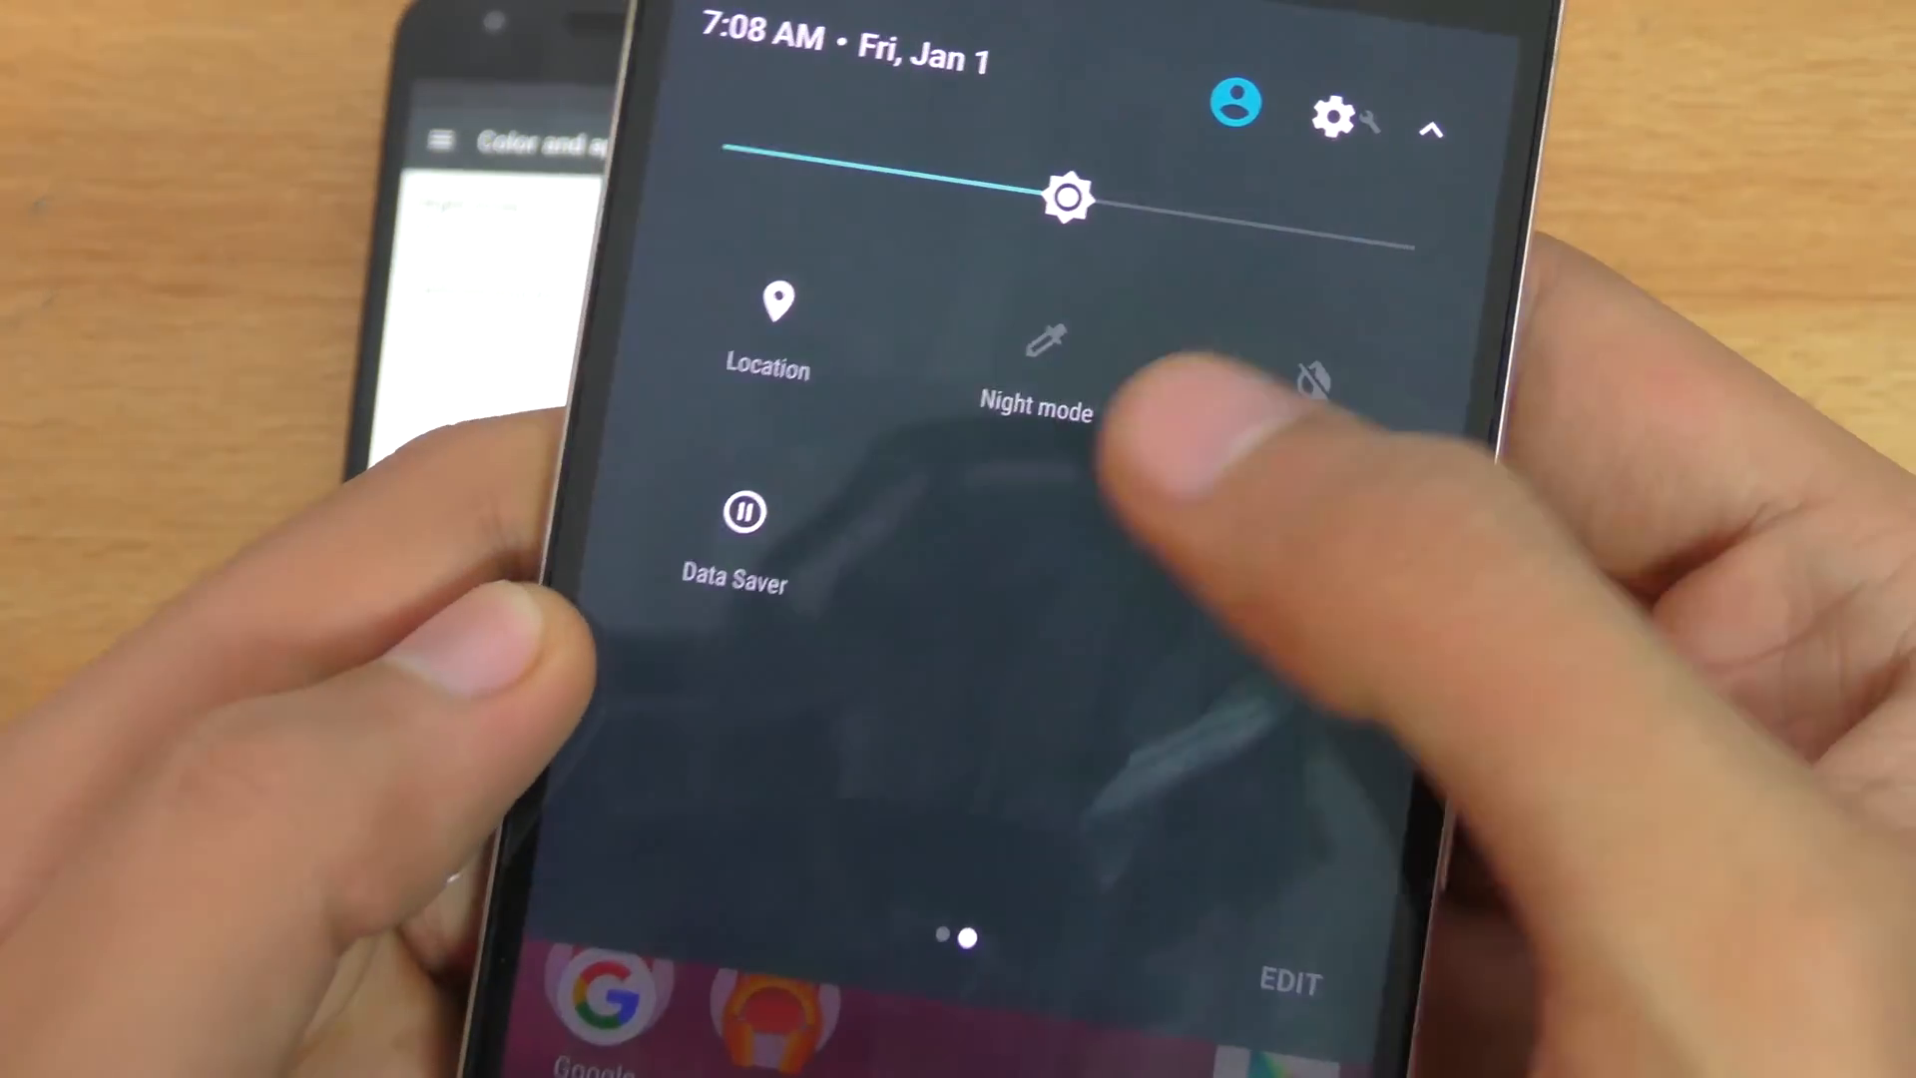
- Toggle Night mode on from its new quick settings tile
click(1036, 341)
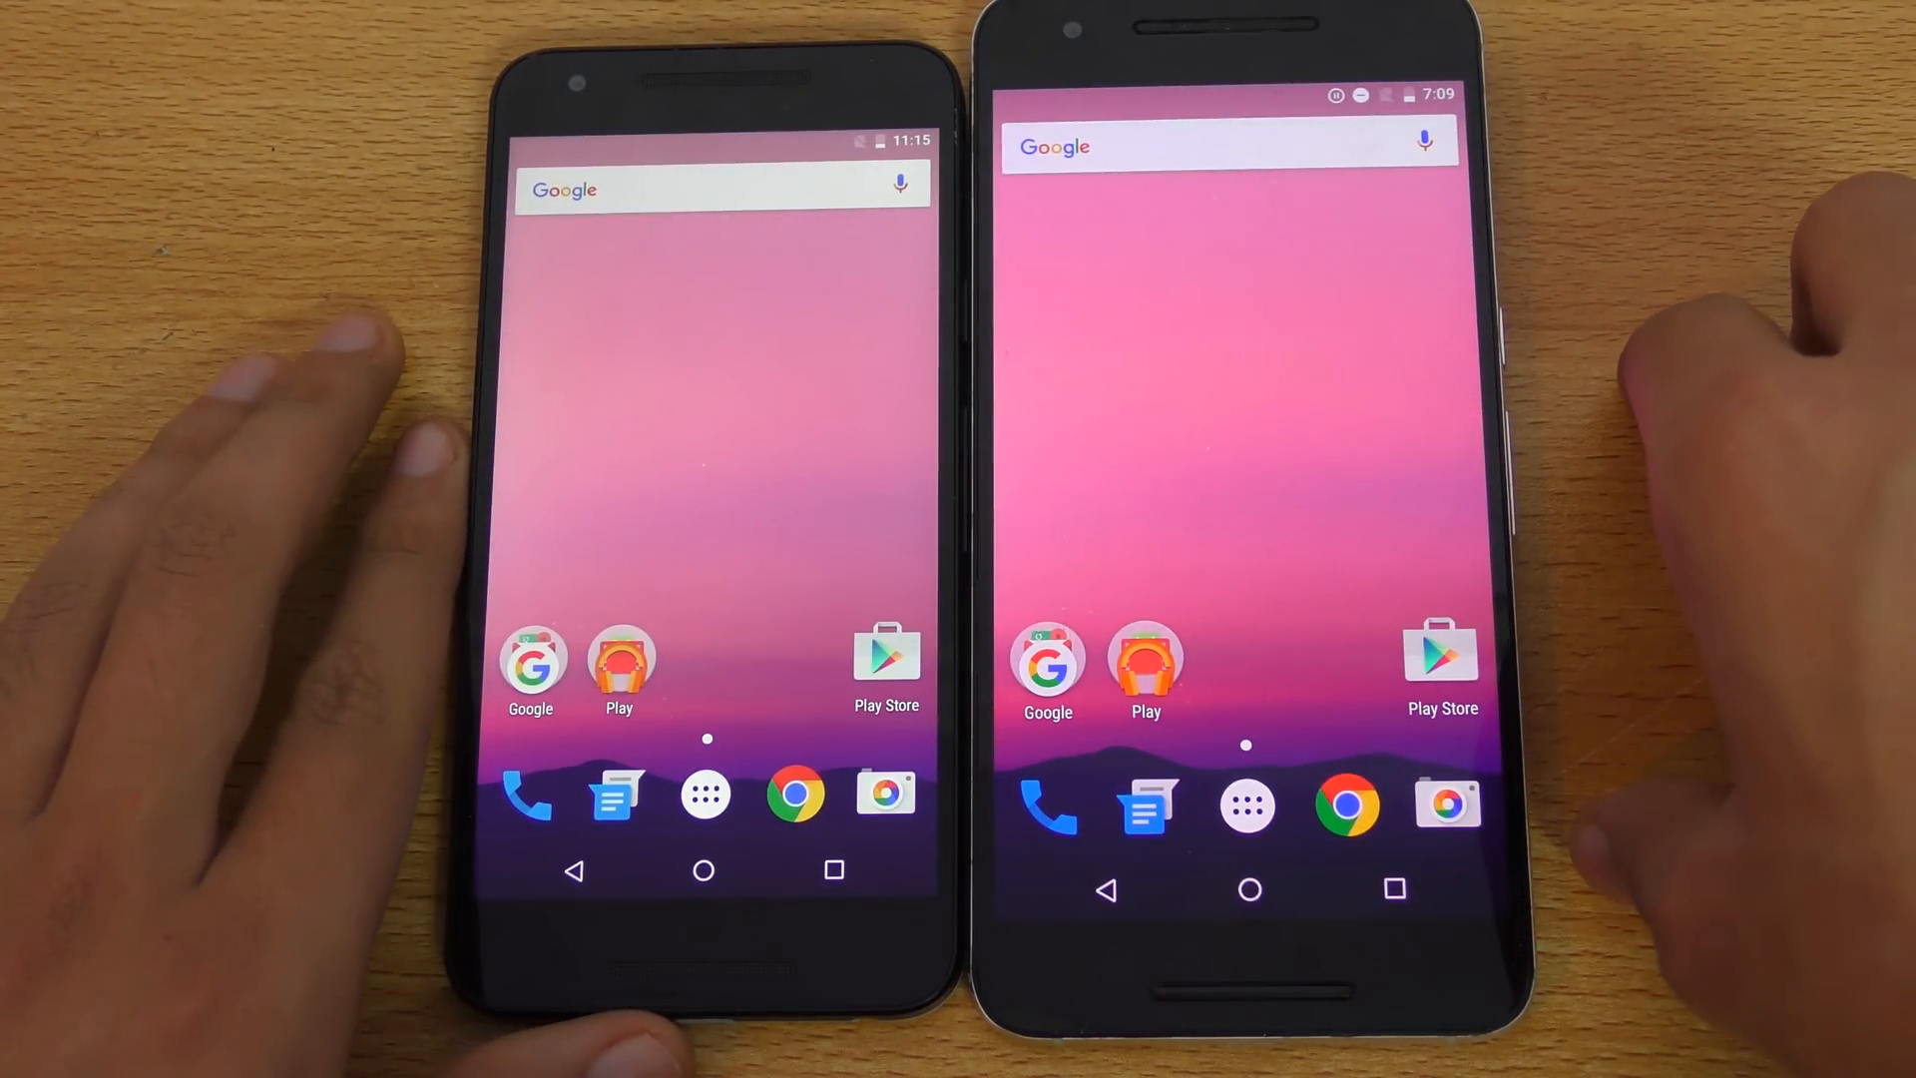
mouse_move(1735, 355)
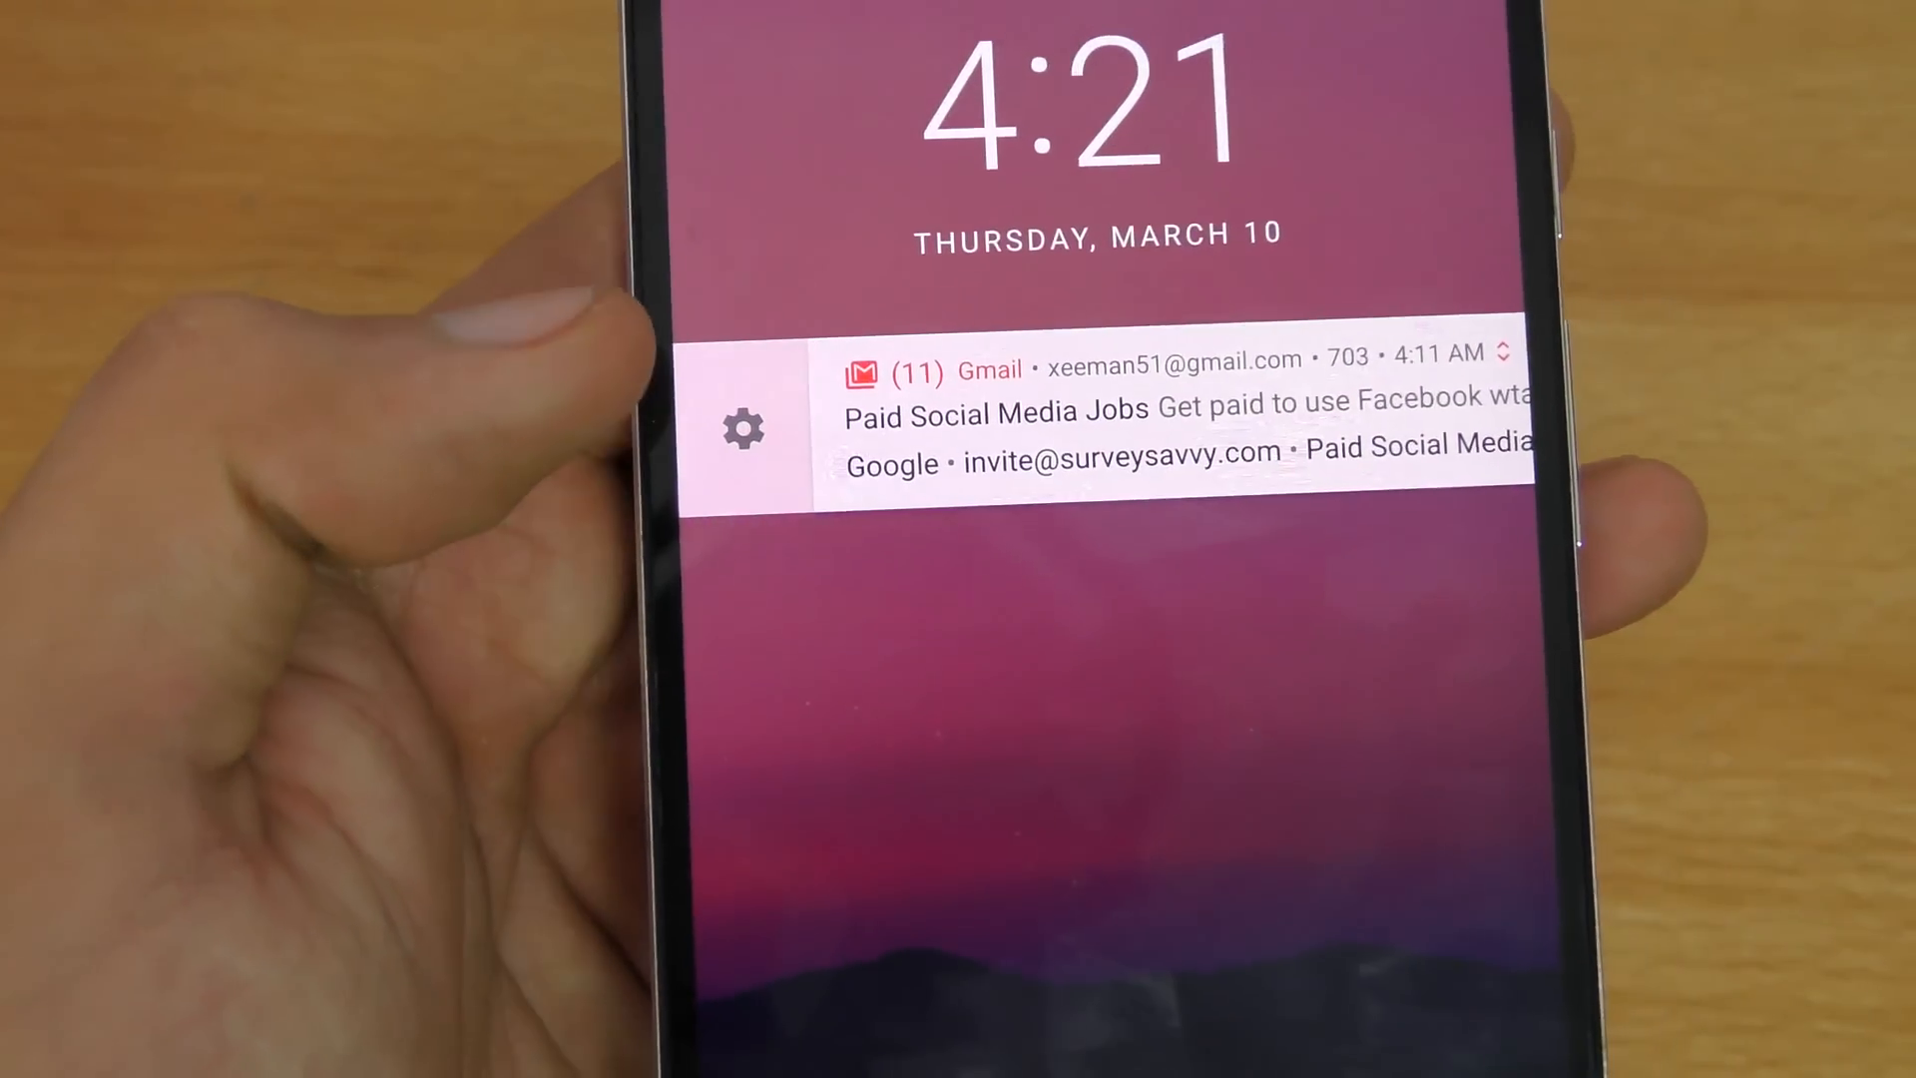
- Reveal the Gmail notification's controls and go to its full per-app notification settings
click(743, 431)
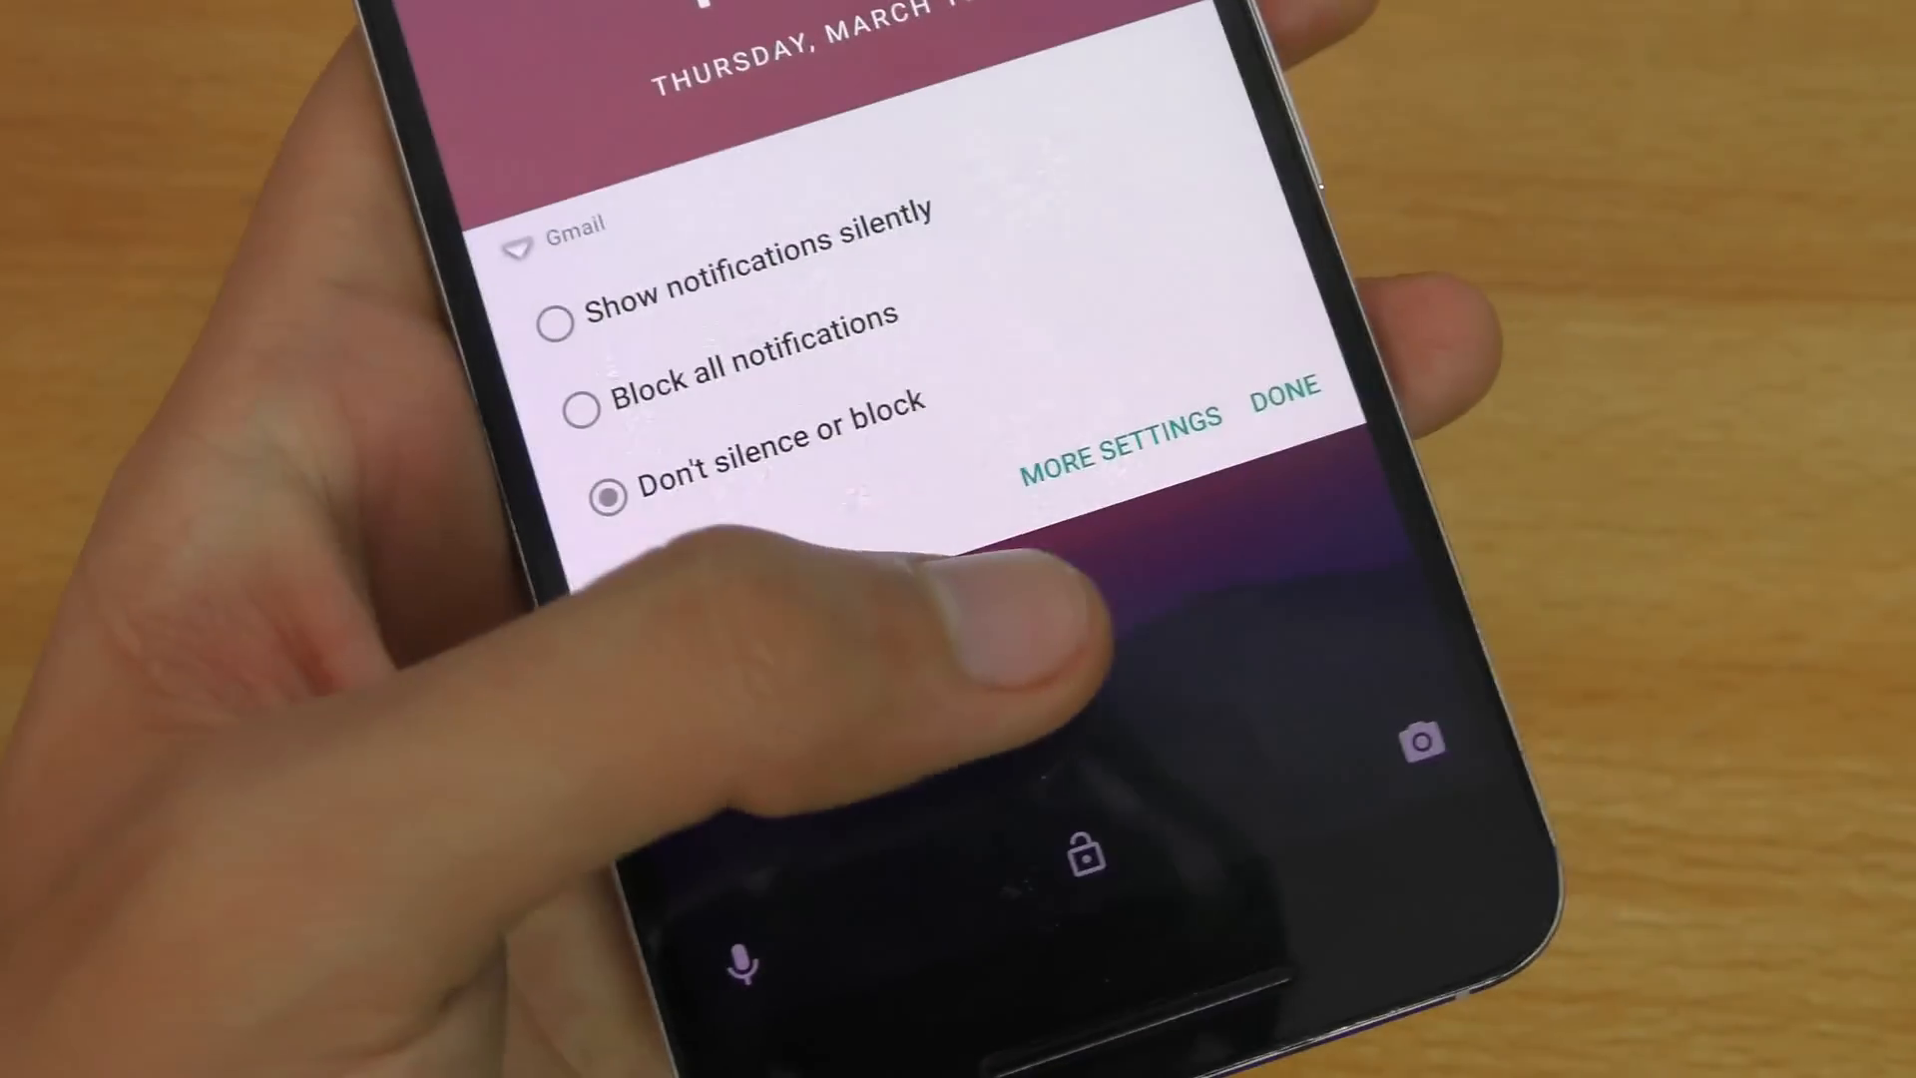
click(1116, 447)
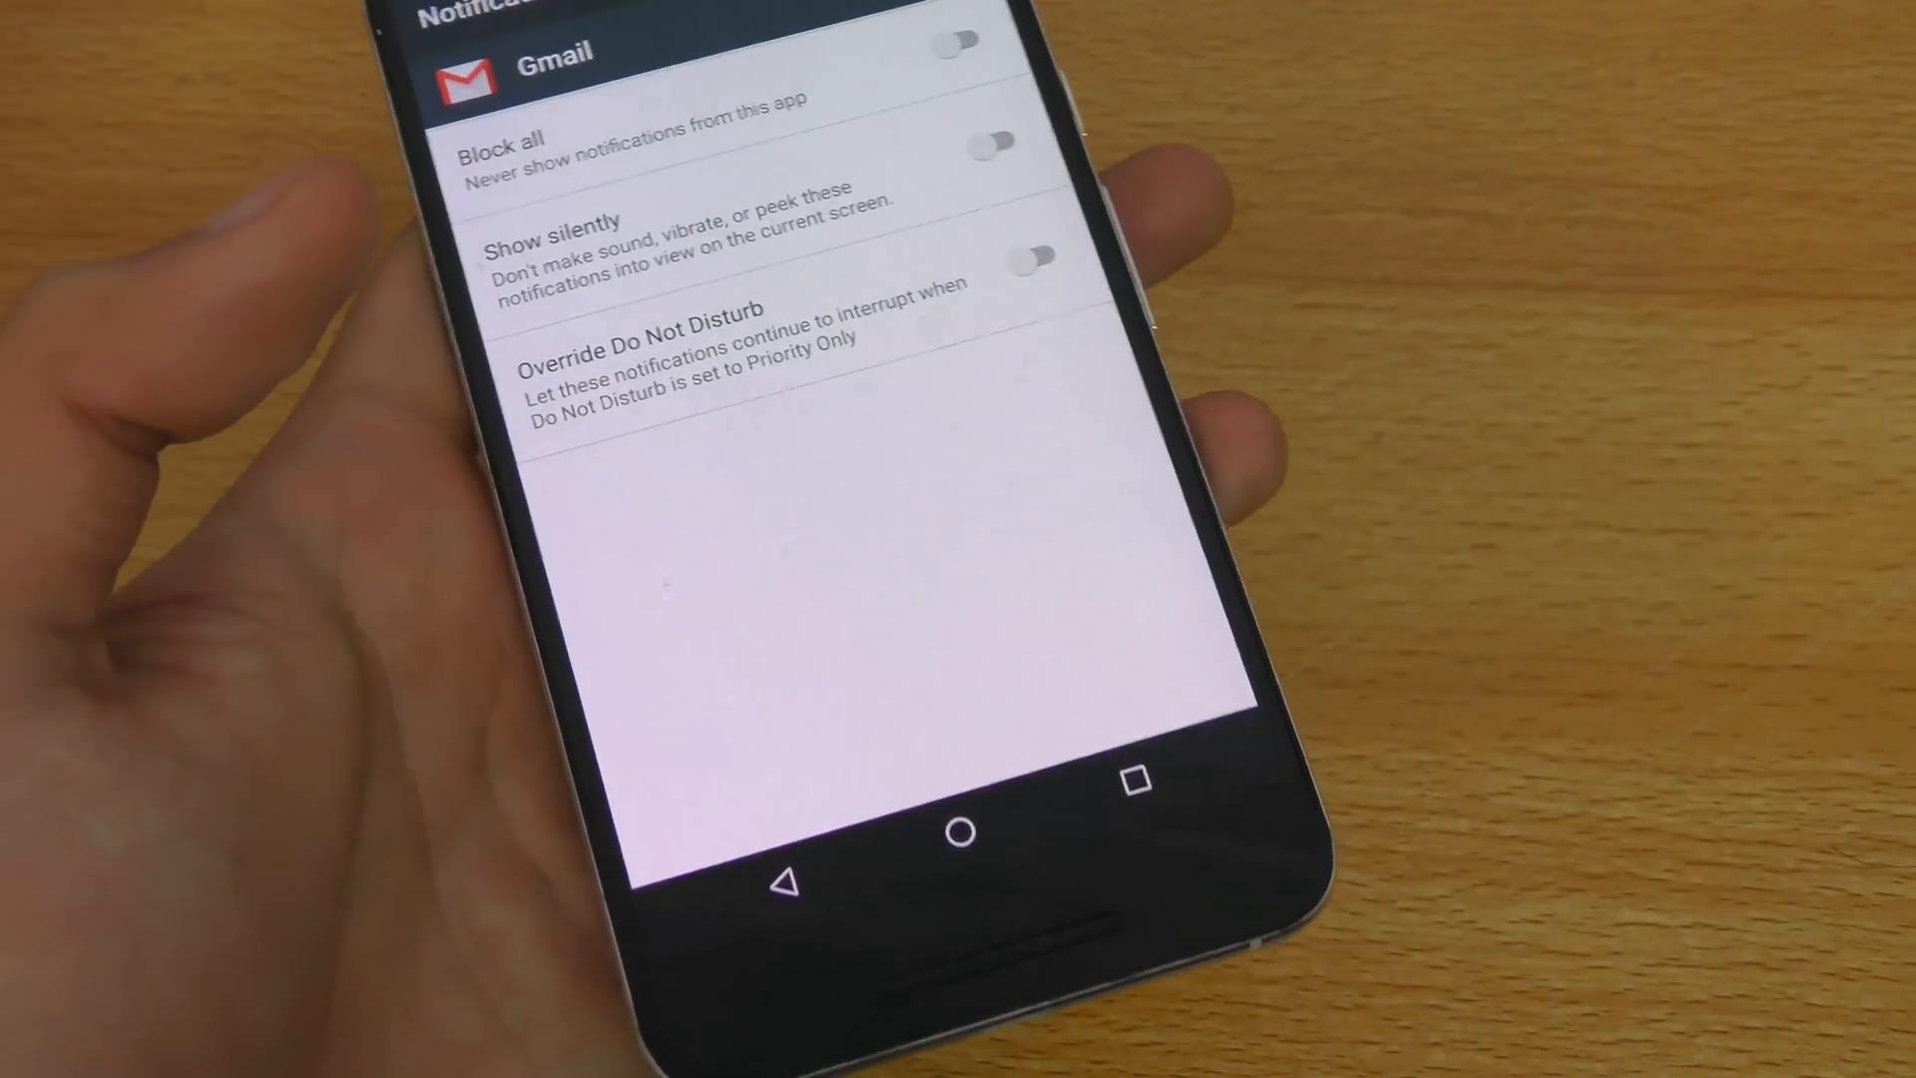